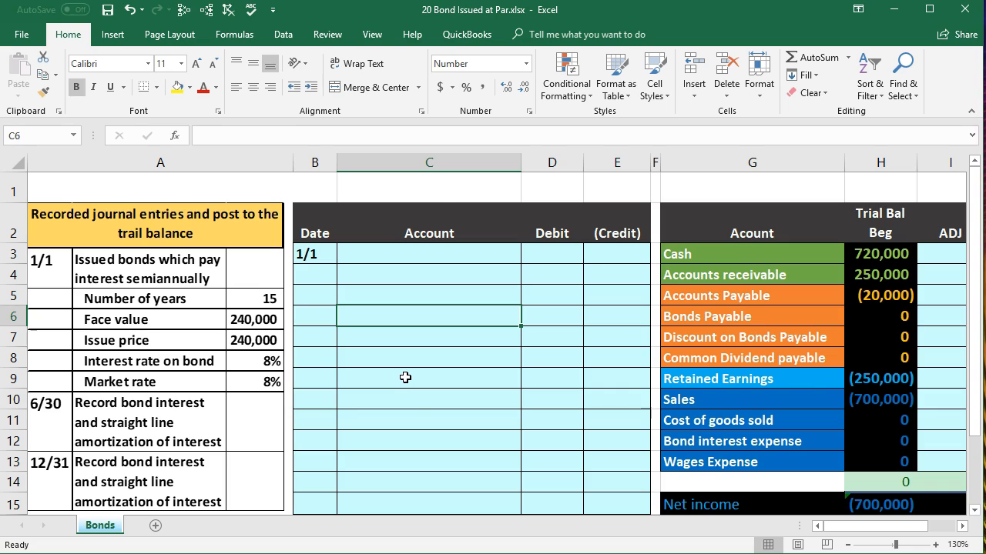
pyautogui.moveTo(240, 379)
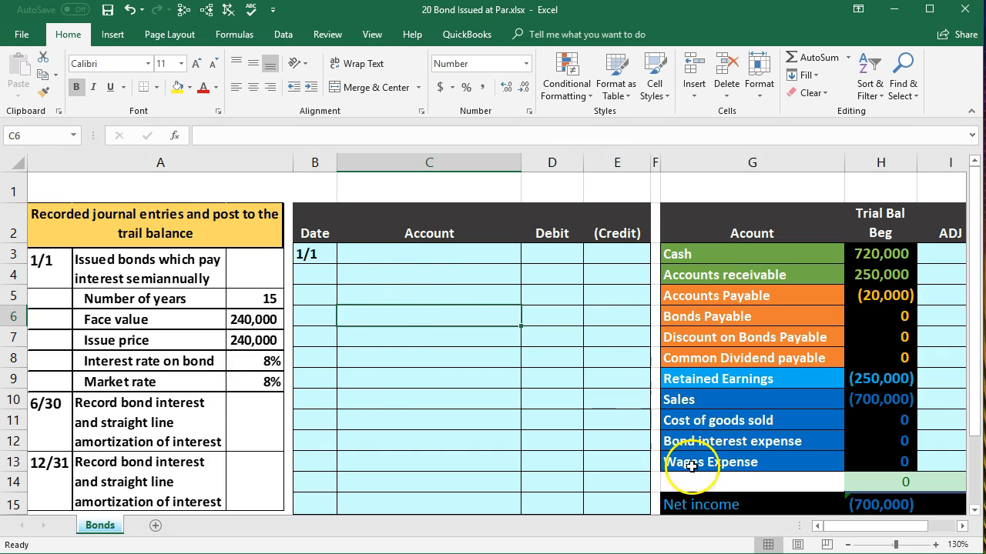
# Review the adjustment column and net income total formula, noting the 8% rate
pyautogui.hscroll(3)
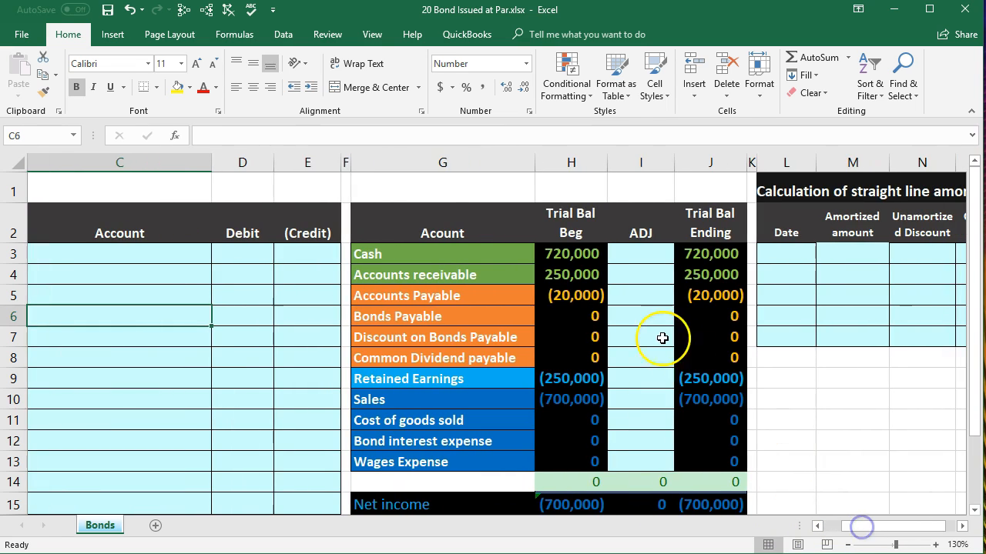
pyautogui.click(641, 315)
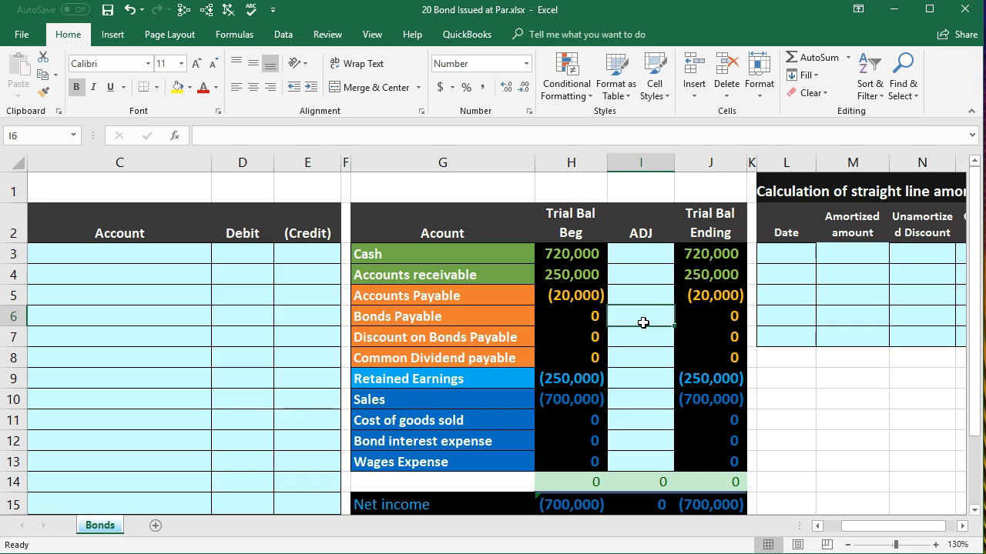
pyautogui.moveTo(571, 259)
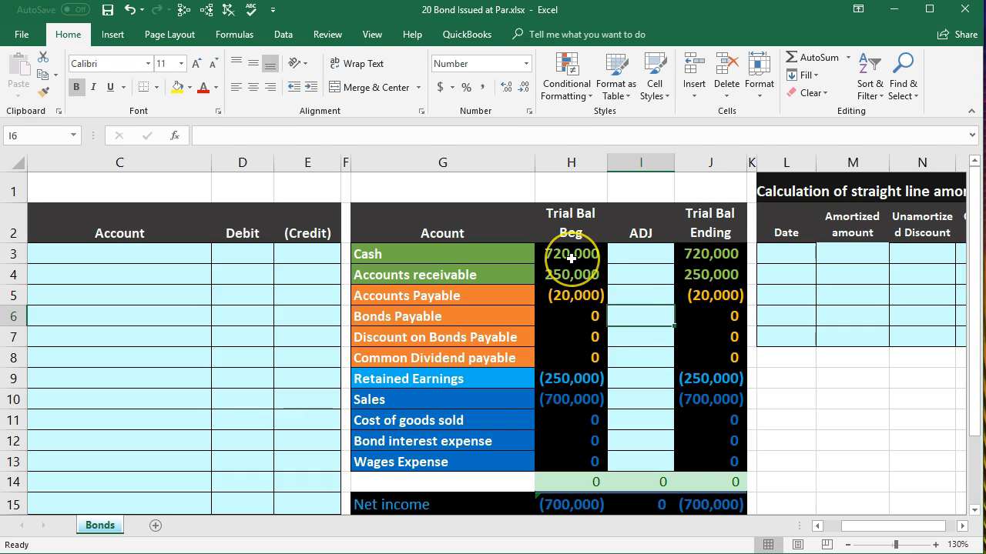
pyautogui.moveTo(502, 265)
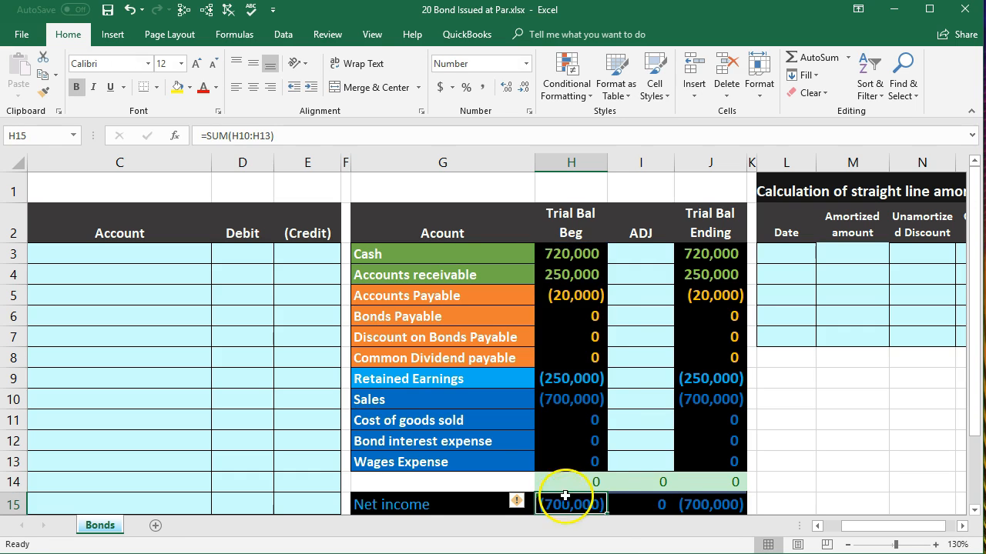
pyautogui.doubleClick(569, 505)
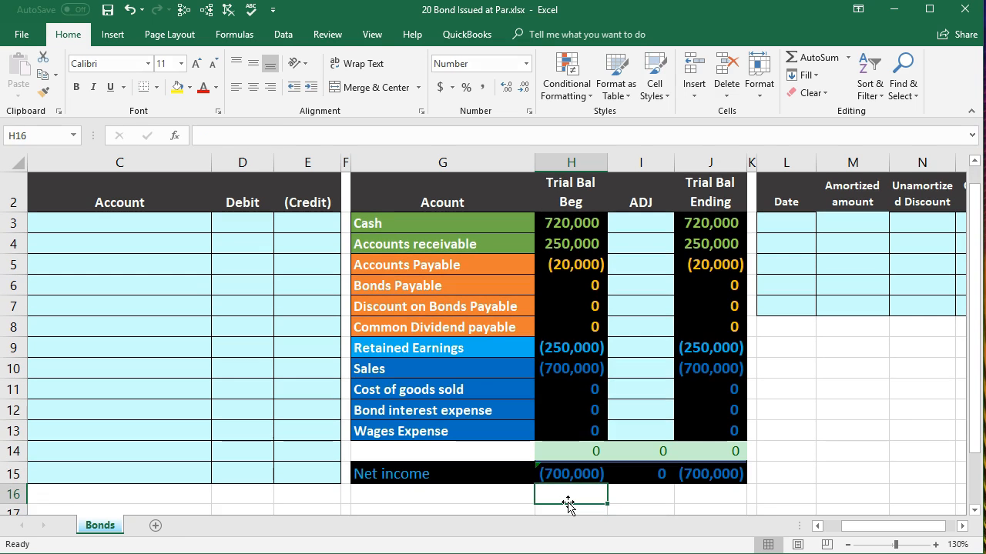
pyautogui.hscroll(-3)
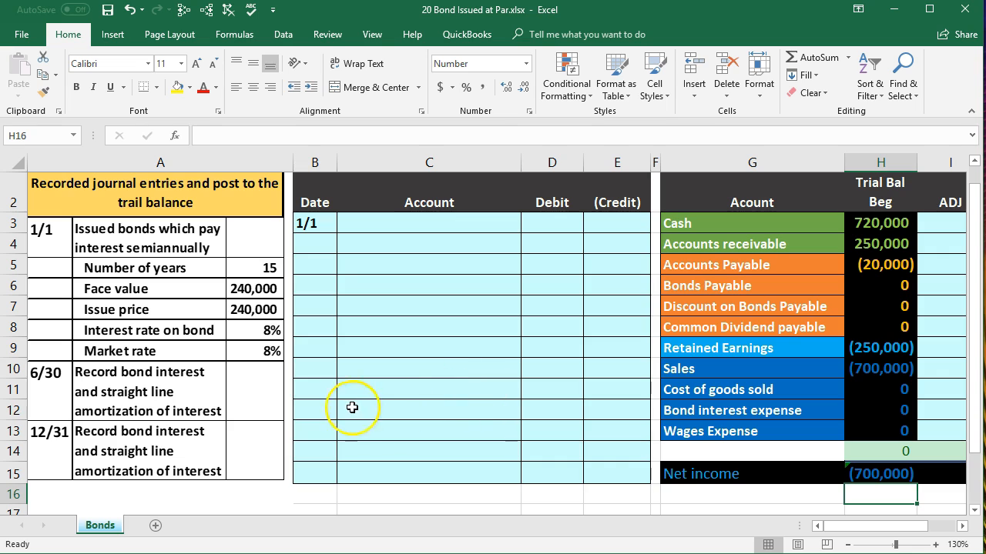
pyautogui.moveTo(308, 338)
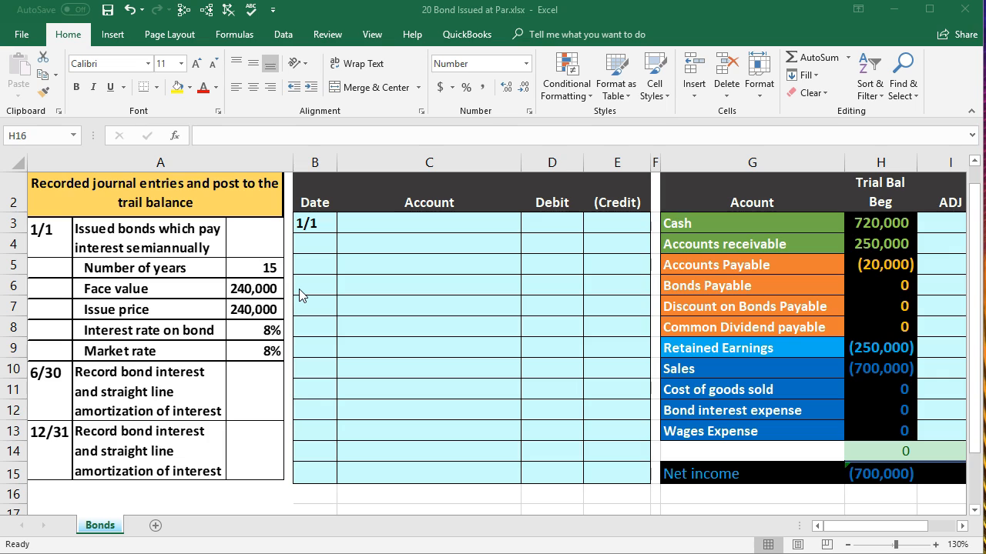
pyautogui.moveTo(298, 333)
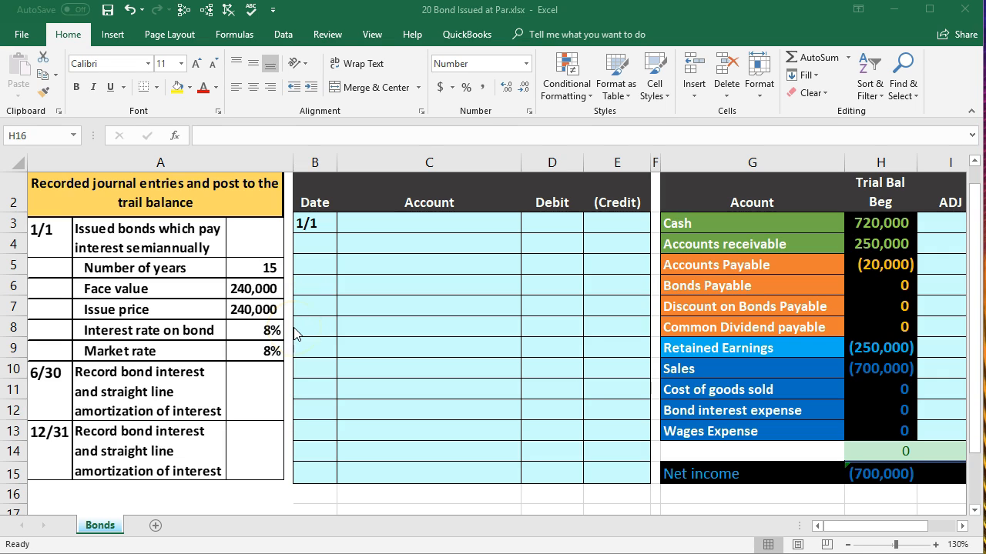
pyautogui.moveTo(291, 305)
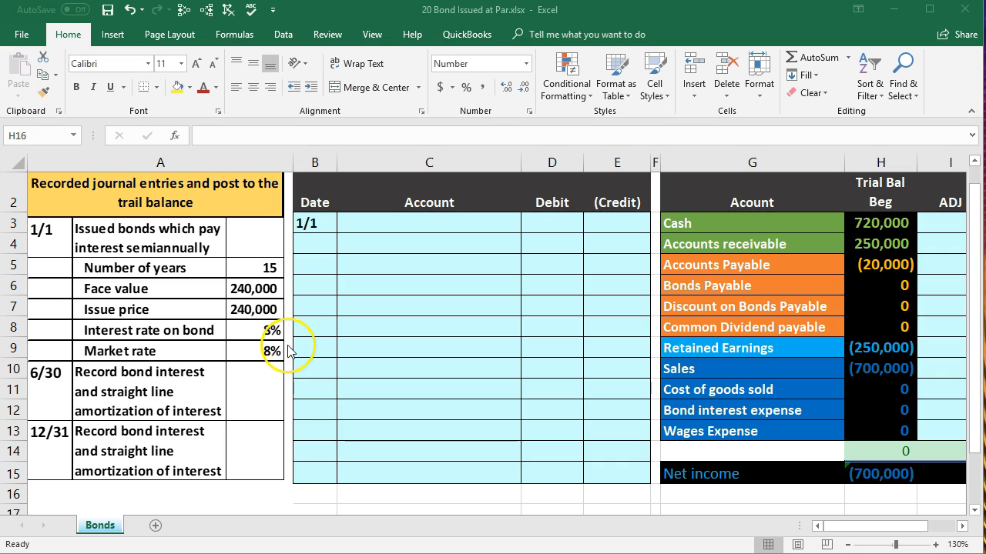
pyautogui.write('8%')
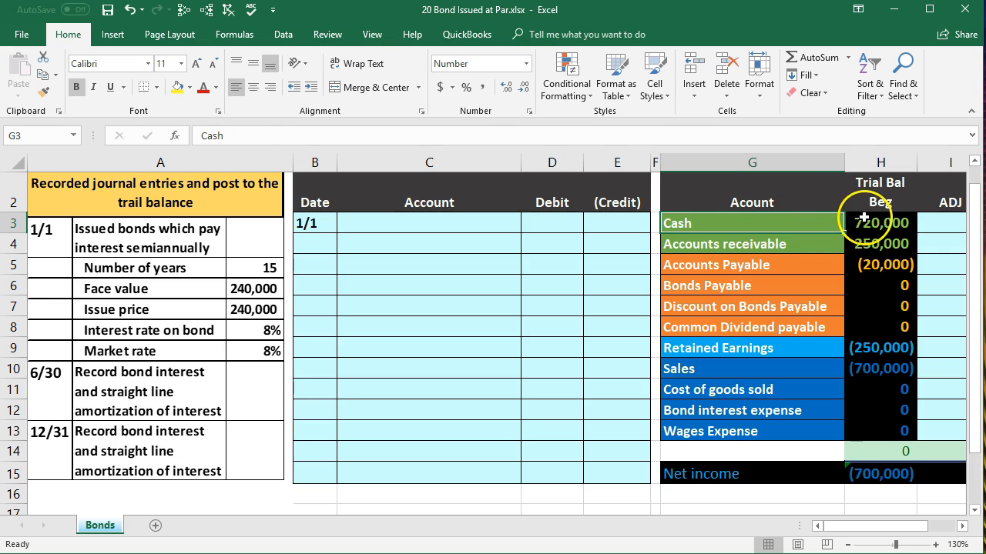
# Copy Cash from the trial balance into the 1/1 entry and debit it 240,000
pyautogui.click(879, 222)
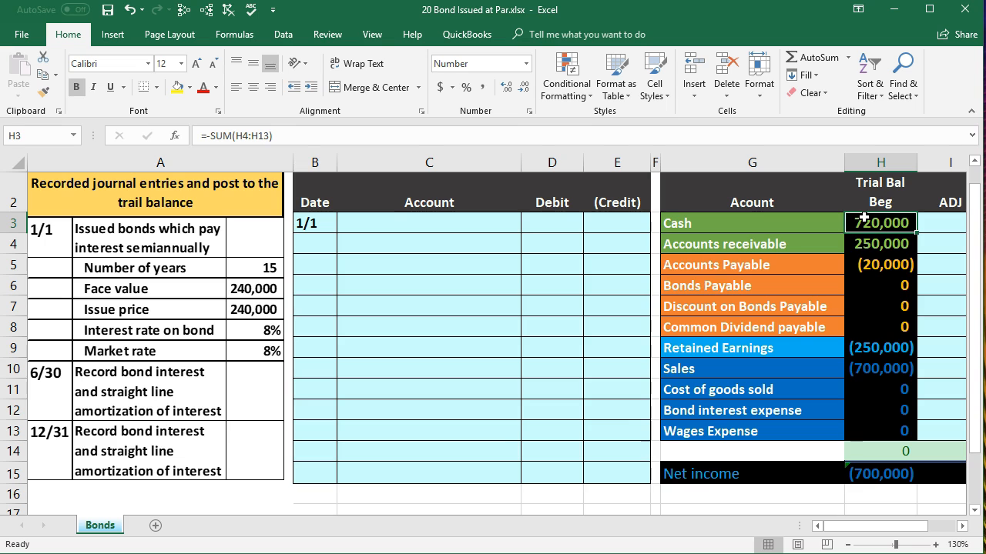
pyautogui.moveTo(722, 218)
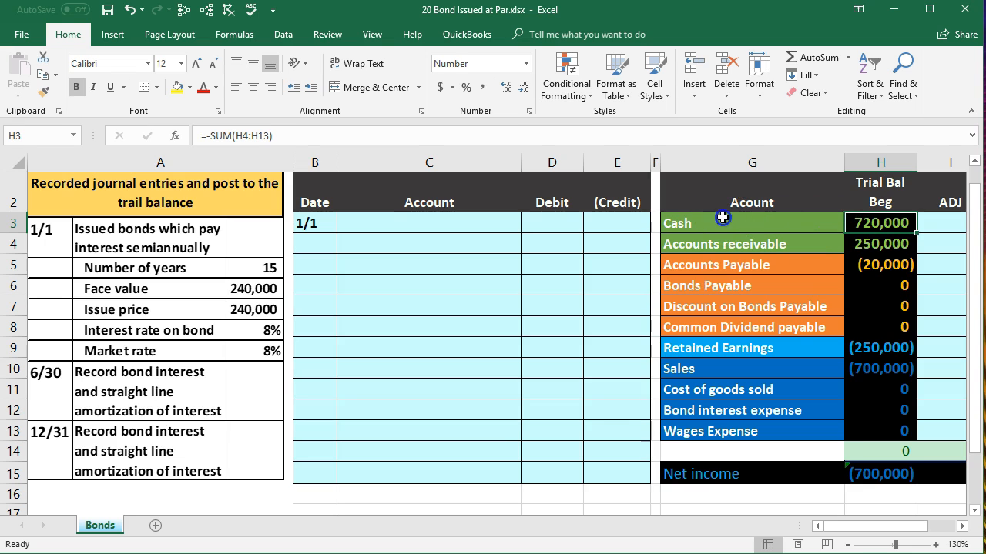
pyautogui.rightClick(723, 222)
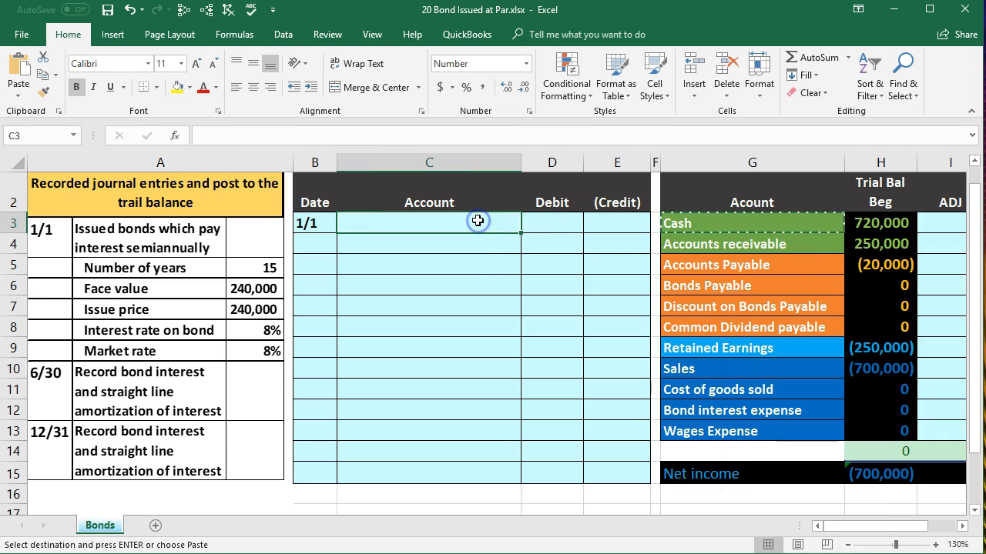
pyautogui.rightClick(477, 221)
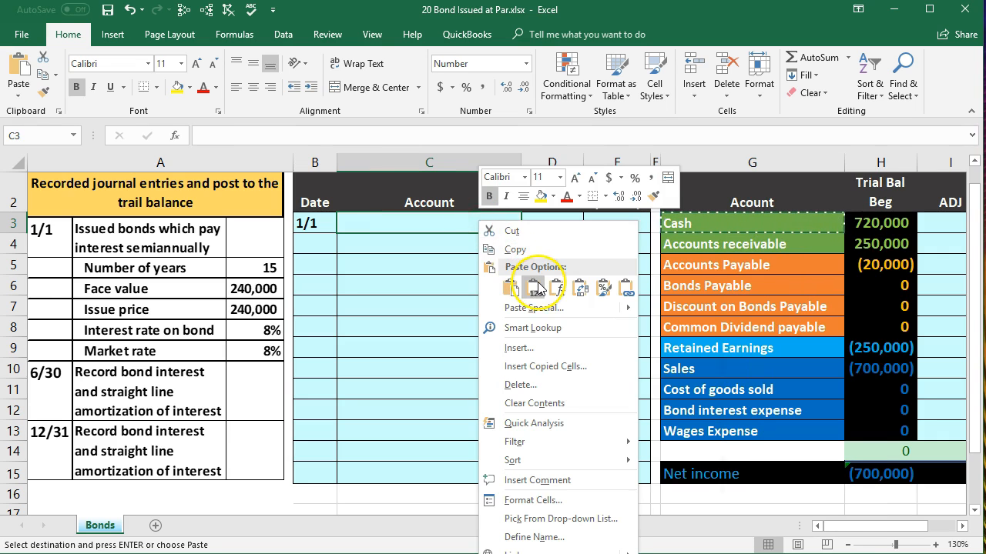
pyautogui.click(510, 284)
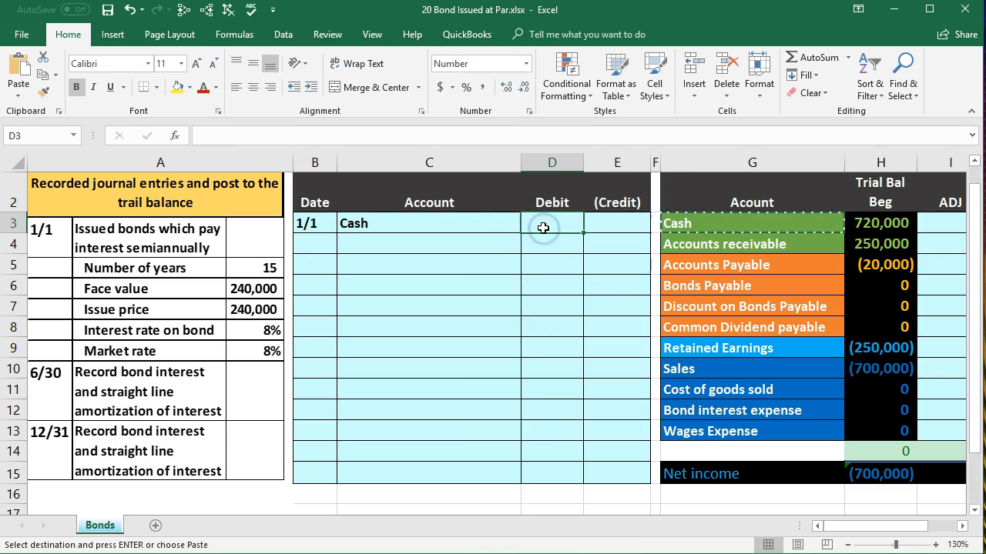
pyautogui.write('240,000')
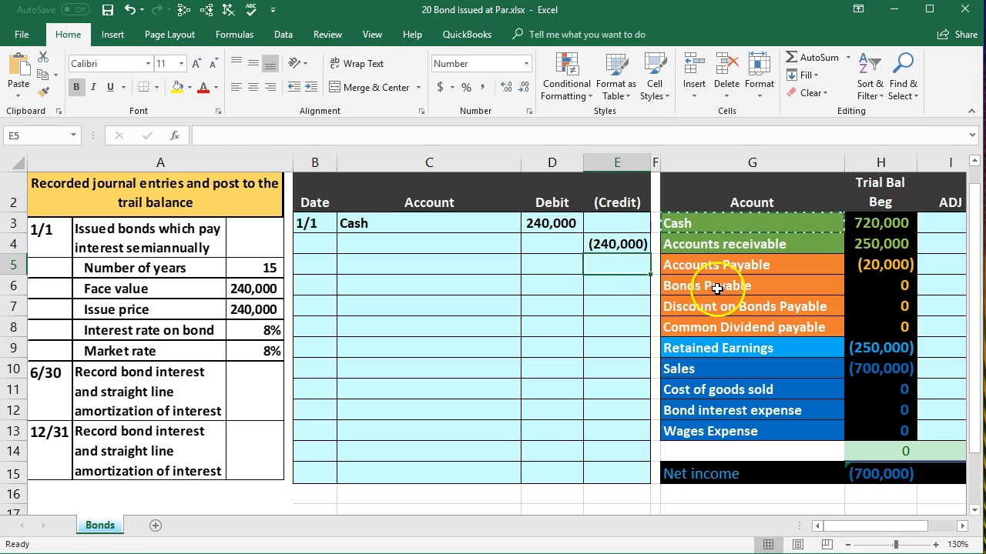
# Paste Bonds Payable as a plain value onto the entry's credit line beneath Cash
pyautogui.click(717, 285)
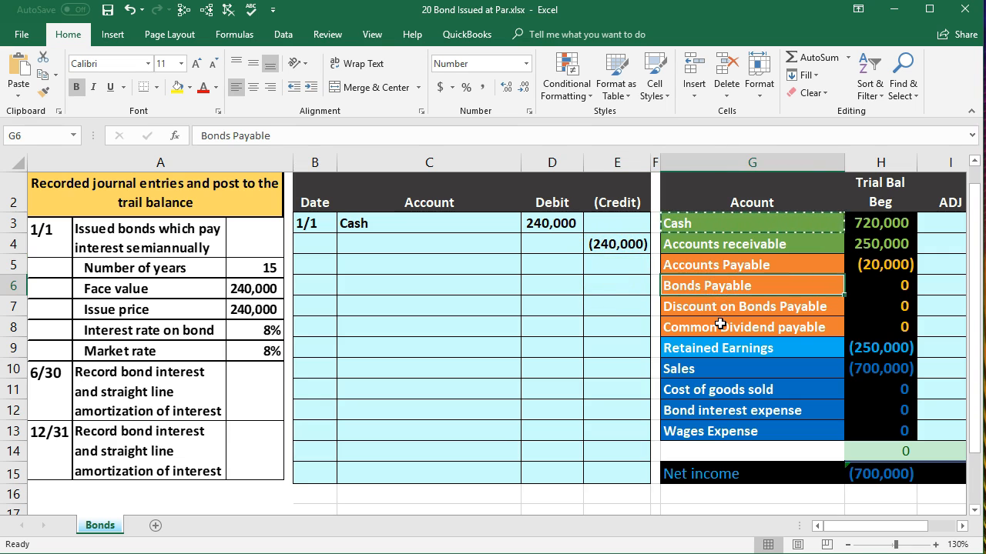
pyautogui.rightClick(747, 285)
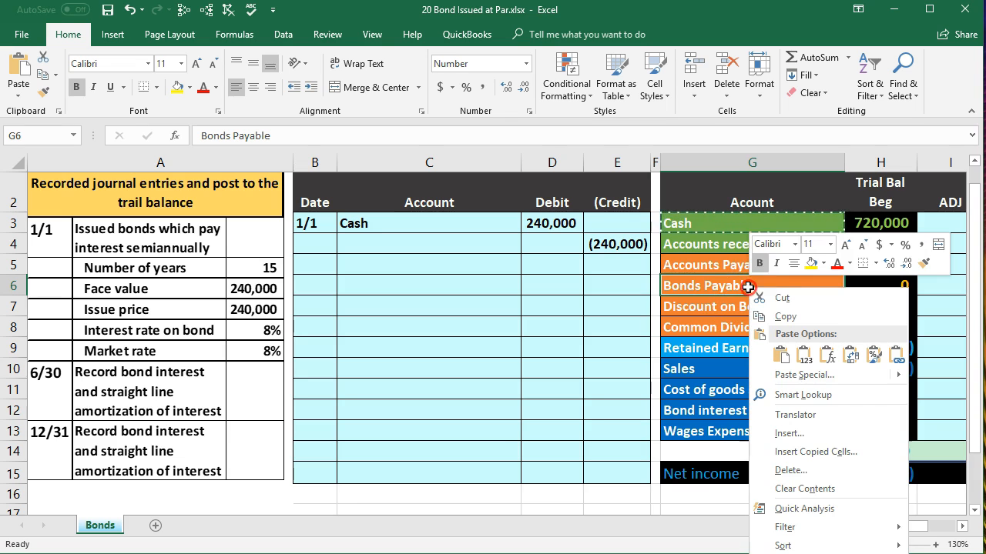
pyautogui.moveTo(752, 292)
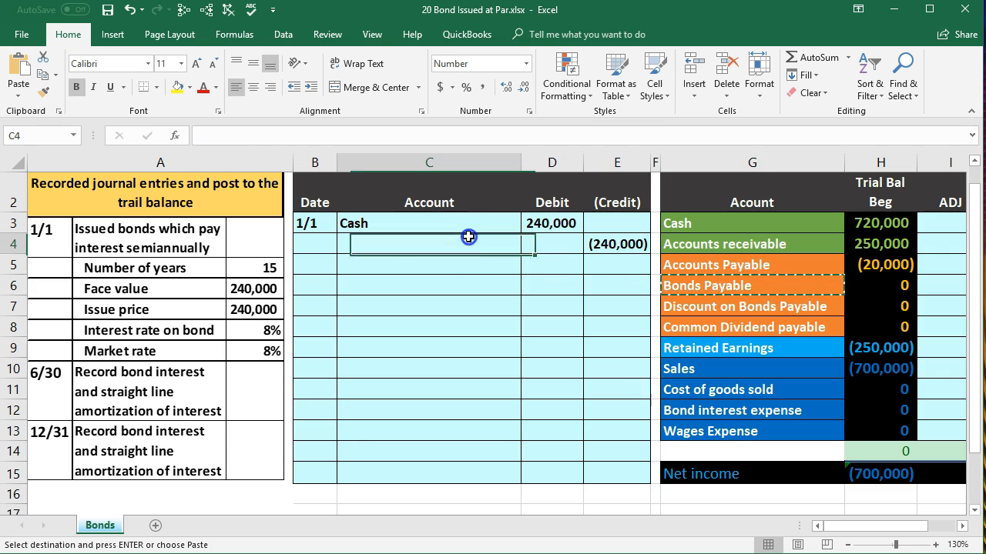
pyautogui.rightClick(469, 237)
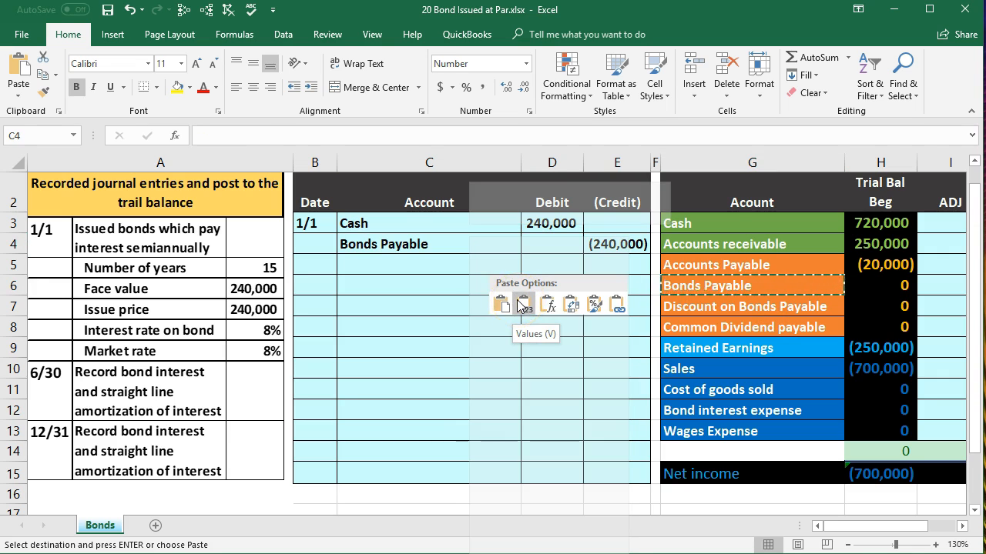
pyautogui.click(524, 301)
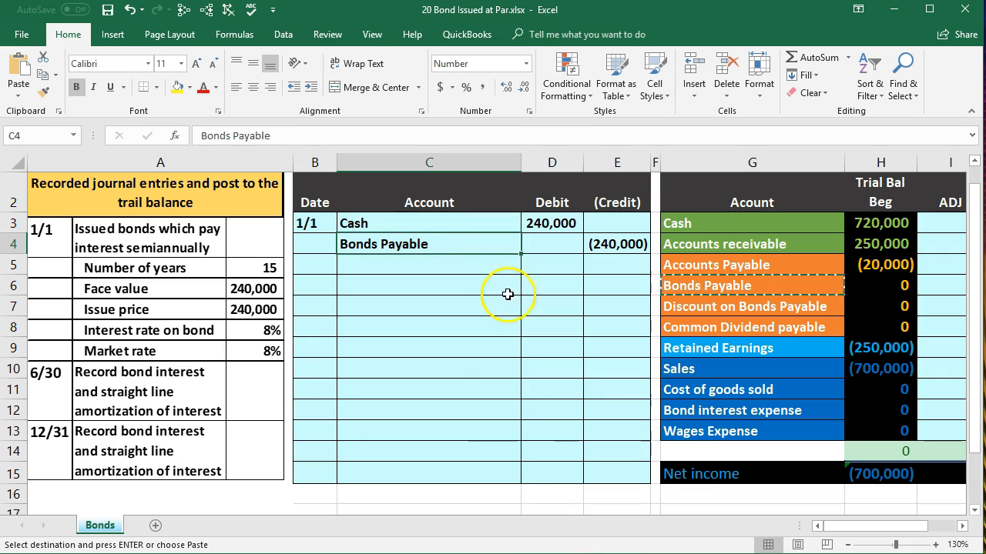
pyautogui.moveTo(285, 115)
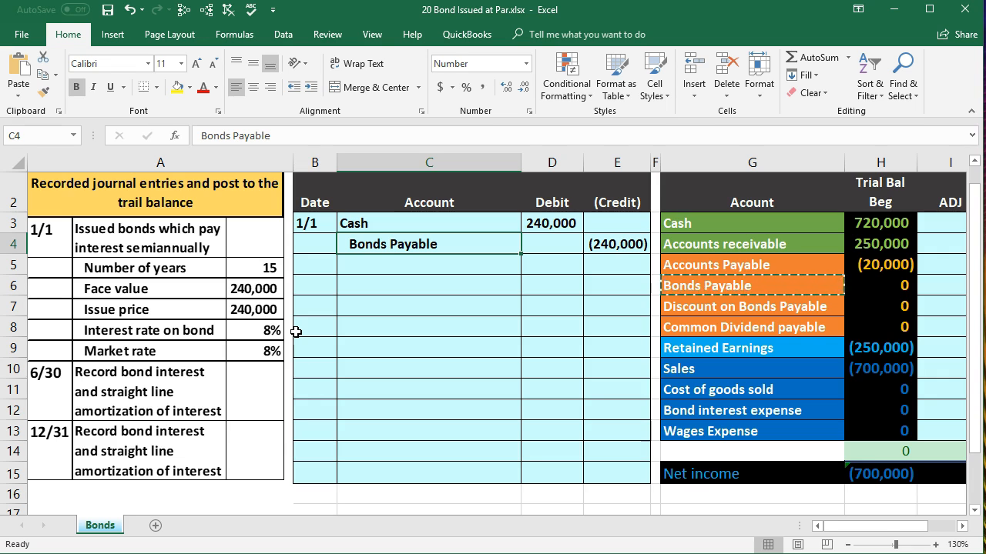
# Link the Cash adjustment cell to the 240,000 debit and check the ending balance total
pyautogui.click(428, 277)
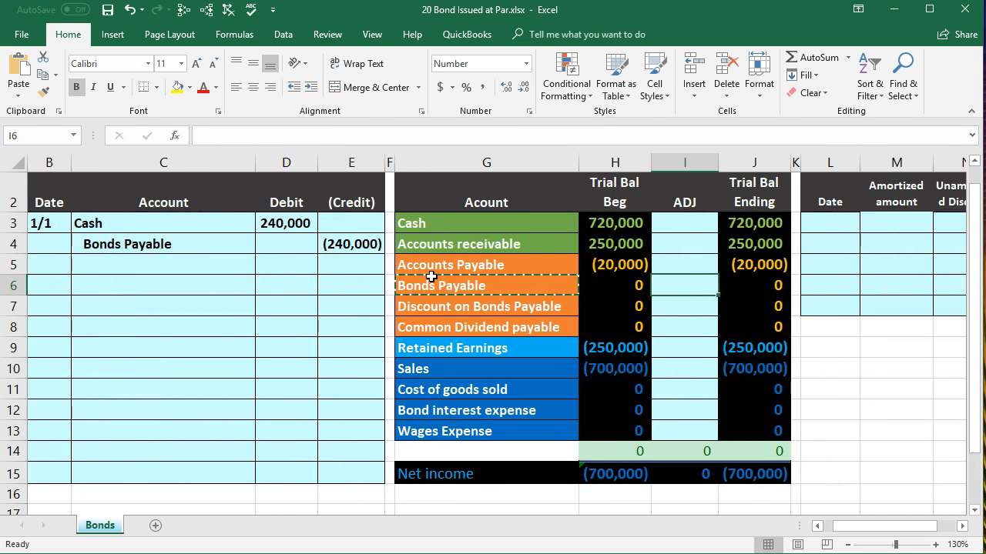
pyautogui.moveTo(87, 222); pyautogui.dragTo(286, 243)
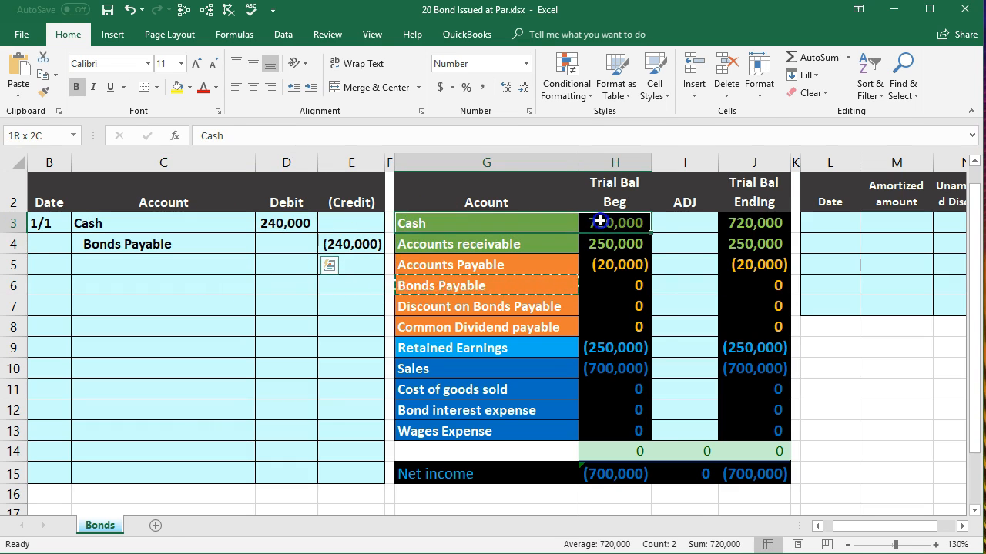
pyautogui.click(684, 222)
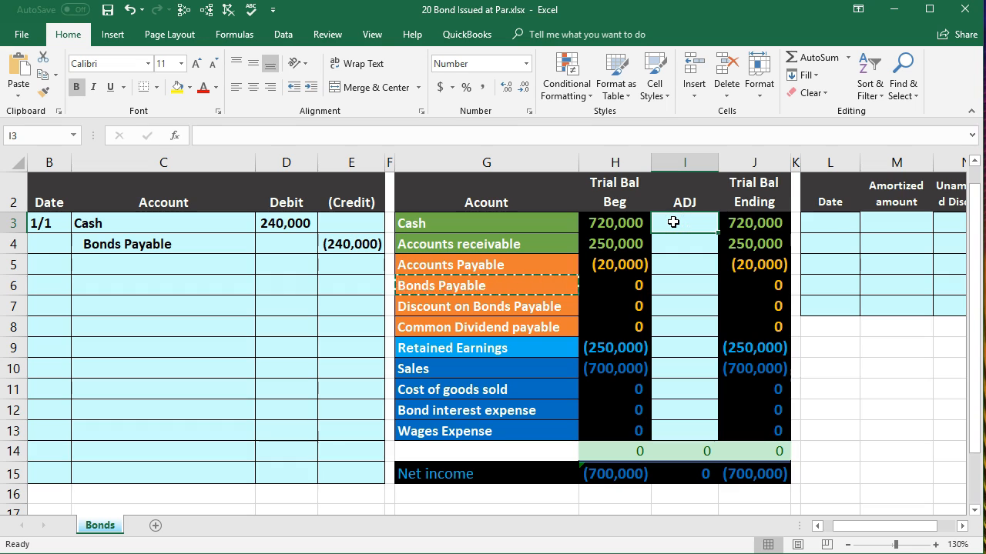
pyautogui.write('=')
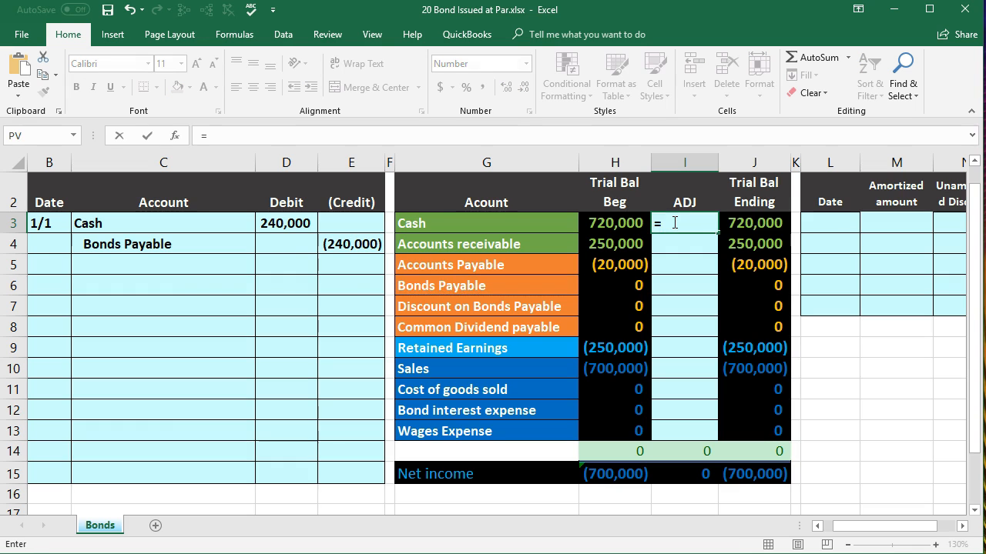
pyautogui.click(286, 223)
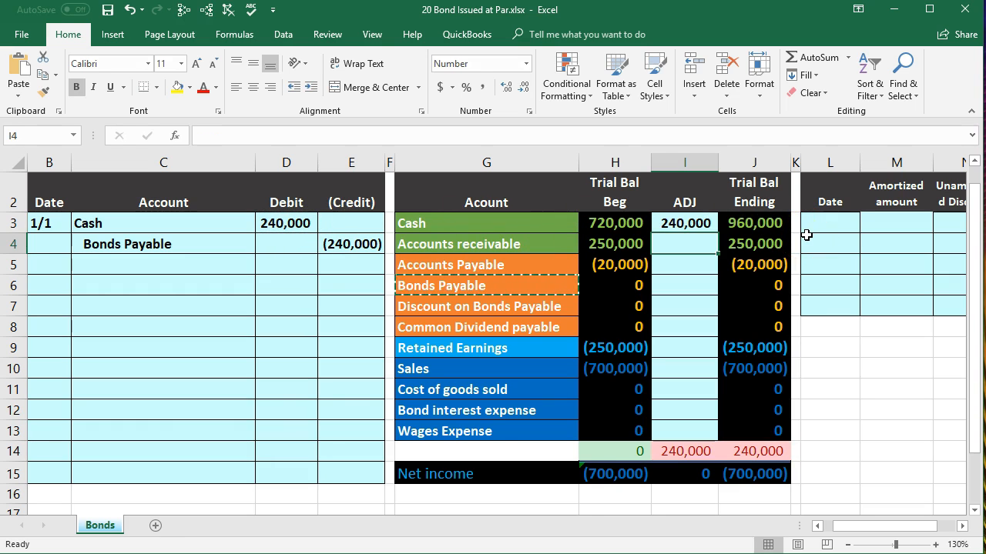
pyautogui.click(754, 451)
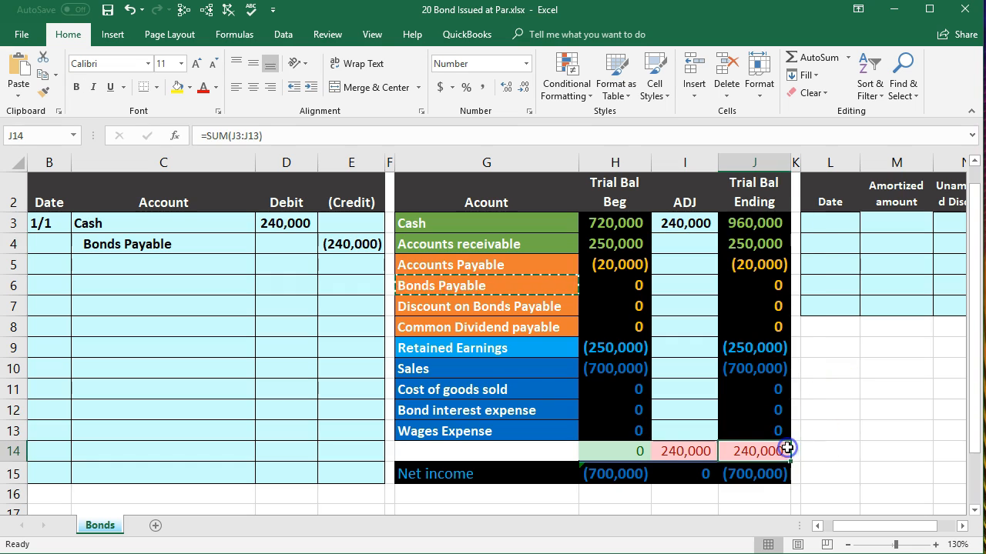
pyautogui.moveTo(172, 245)
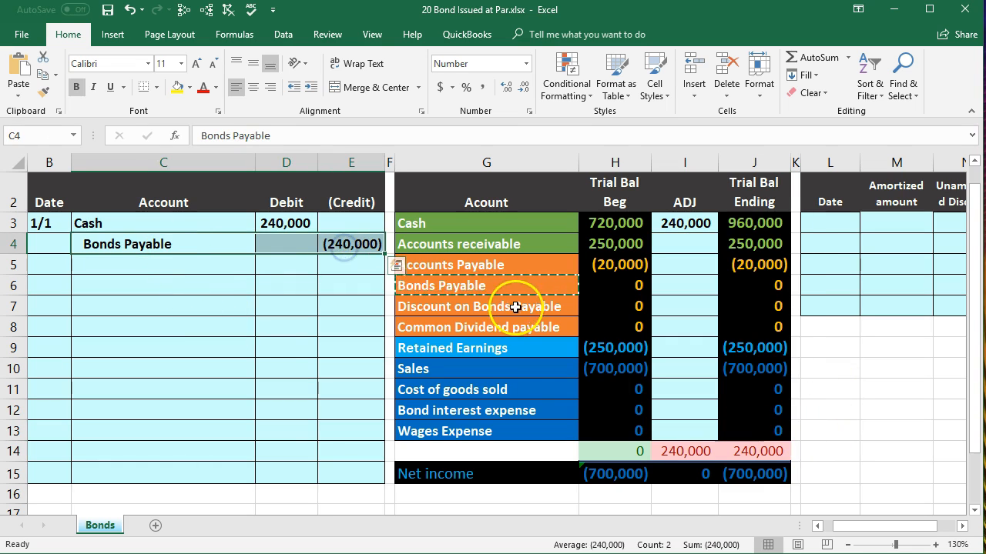
# Link the Bonds Payable adjustment to the (240,000) credit and verify the ending balance formulas
pyautogui.click(683, 285)
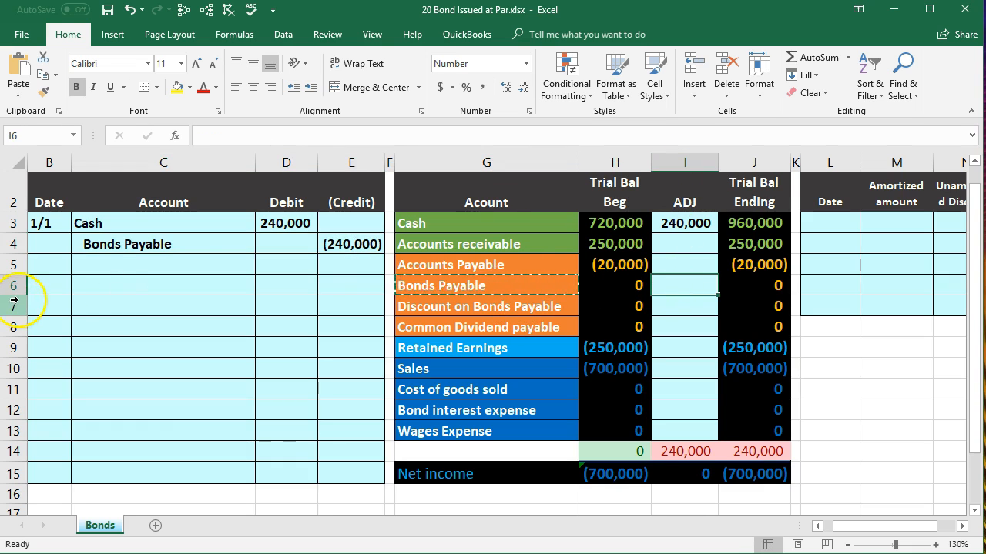
pyautogui.write('=E4')
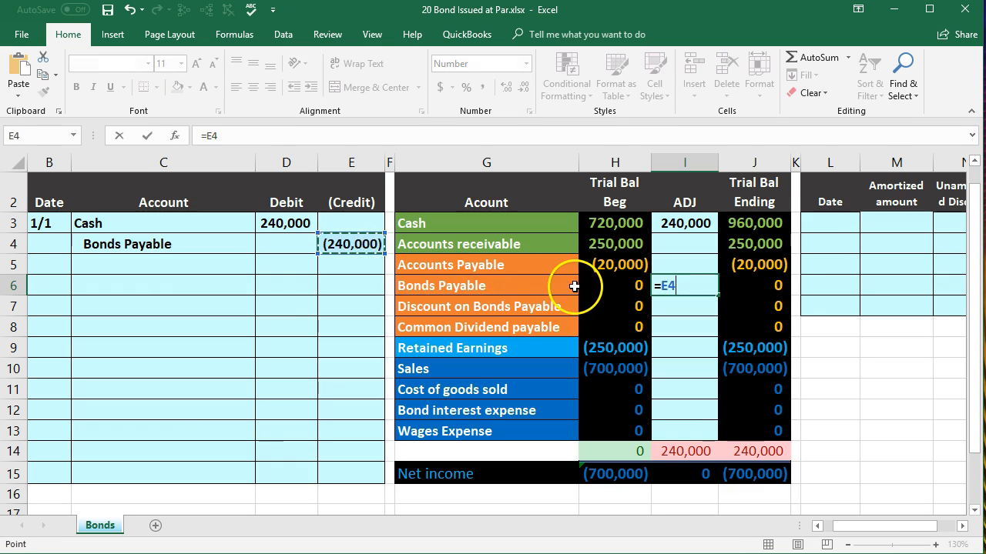
pyautogui.moveTo(816, 288)
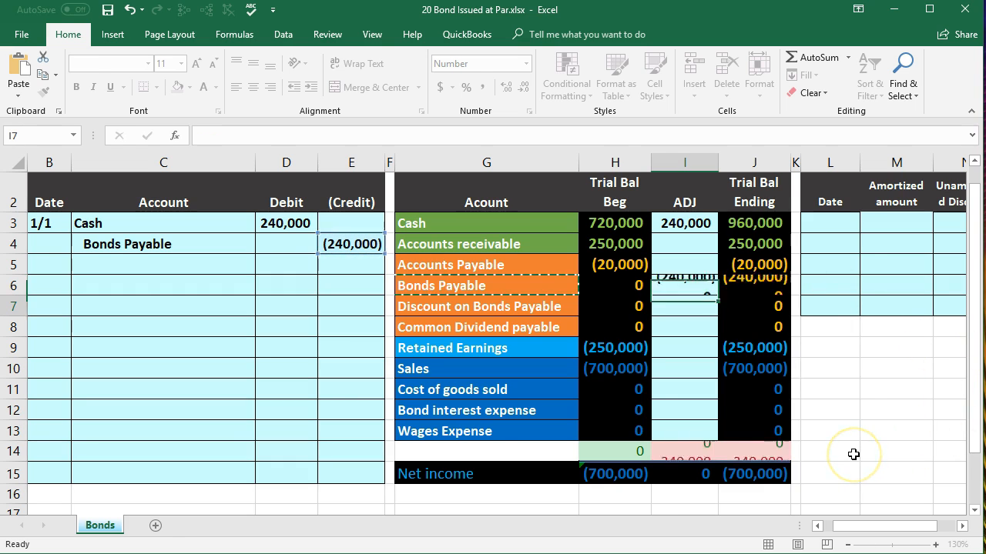
pyautogui.click(684, 305)
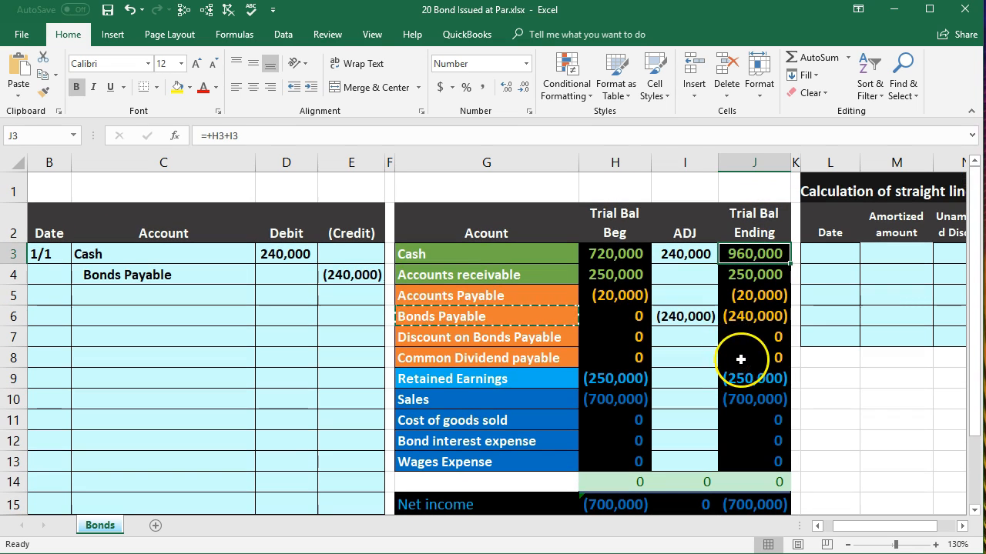
pyautogui.click(754, 316)
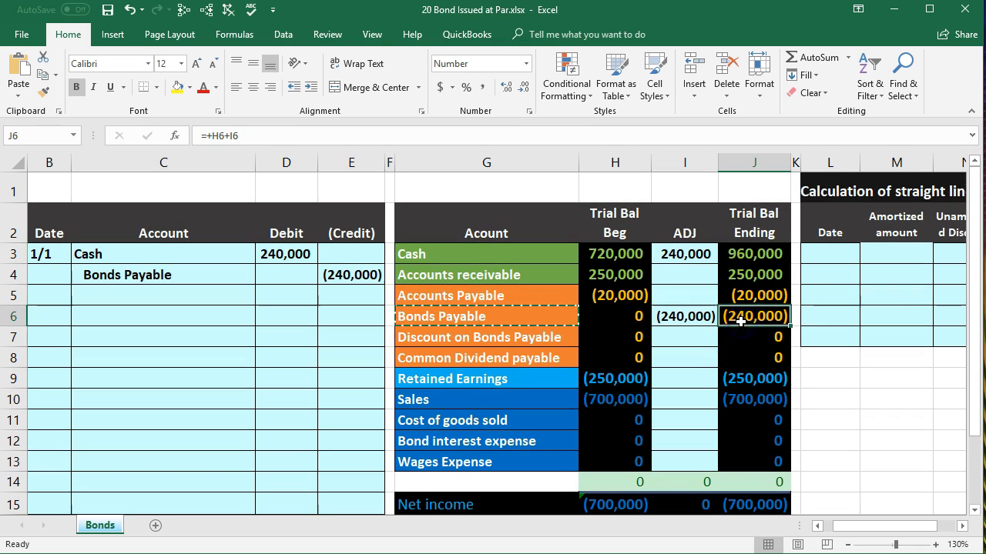
pyautogui.scroll(-3)
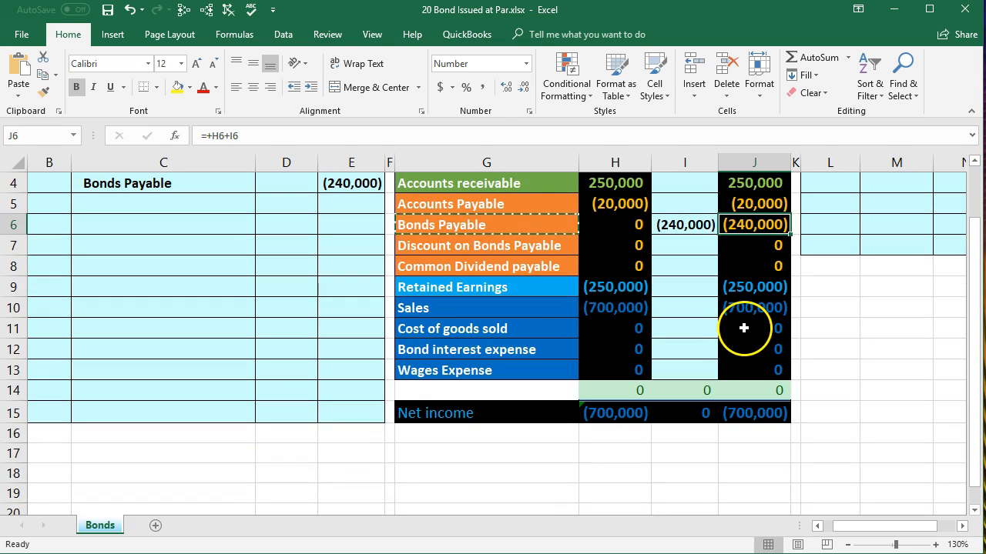
pyautogui.click(755, 308)
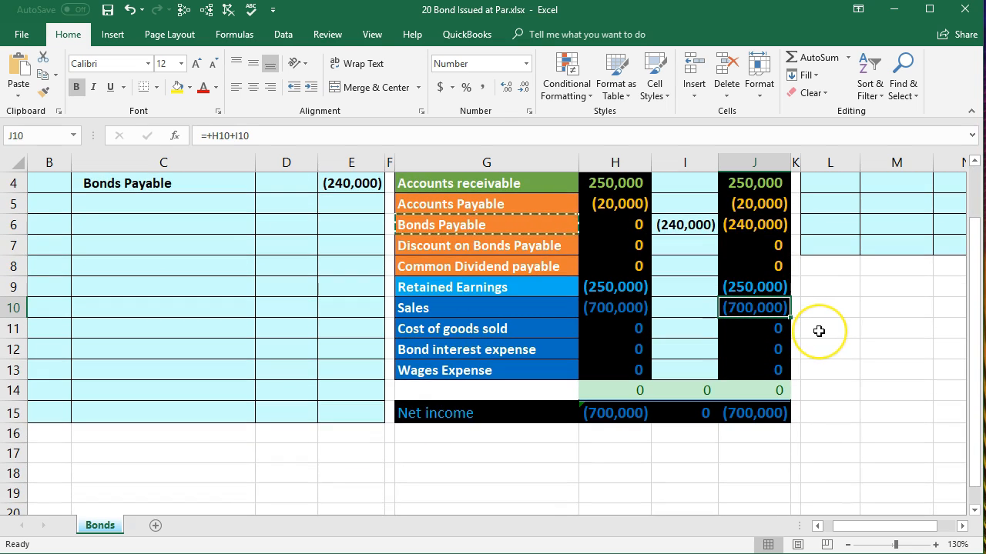